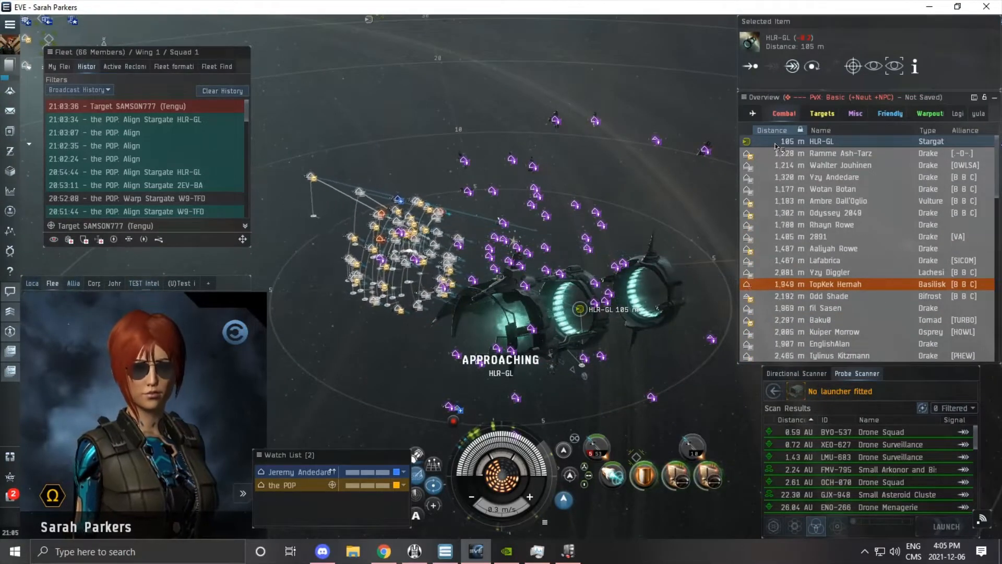
Orbit the HLR-GL stargate at close range and jump the ship through it
{"action": "right_click", "coordinate": [821, 140]}
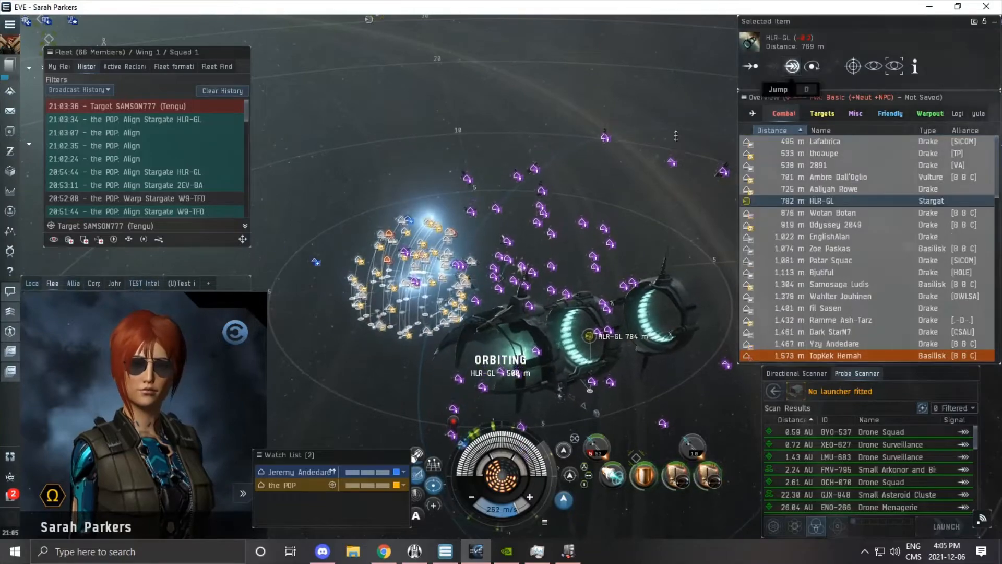
{"action": "left_click", "coordinate": [776, 89]}
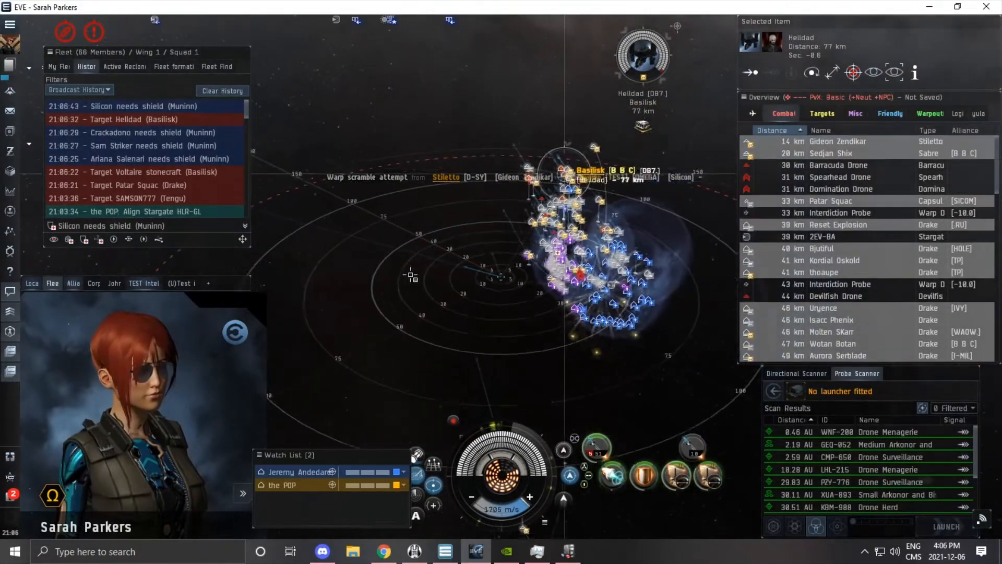
{"action": "mouse_move", "coordinate": [596, 446]}
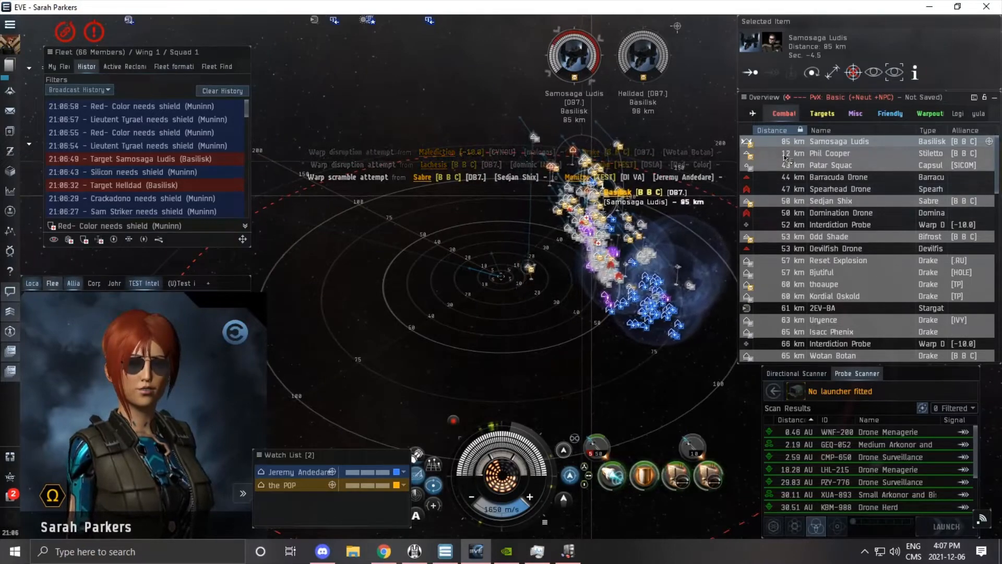
Lock the second enemy Basilisk so it can be broadcast as a fleet target
{"action": "left_click", "coordinate": [831, 154]}
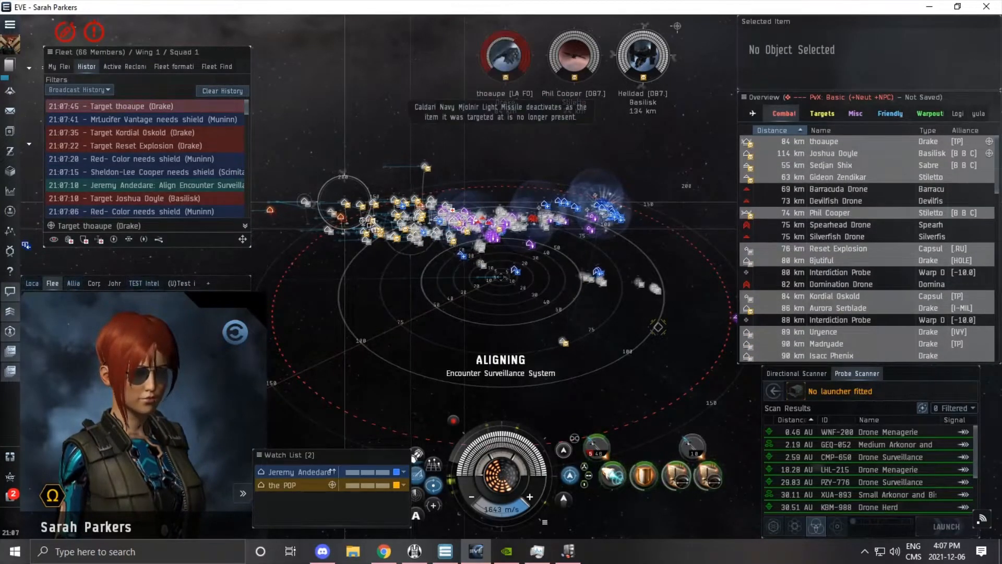
Lock the next enemy Drake and the enemy Vulture for calling as fleet targets
{"action": "left_click", "coordinate": [824, 141]}
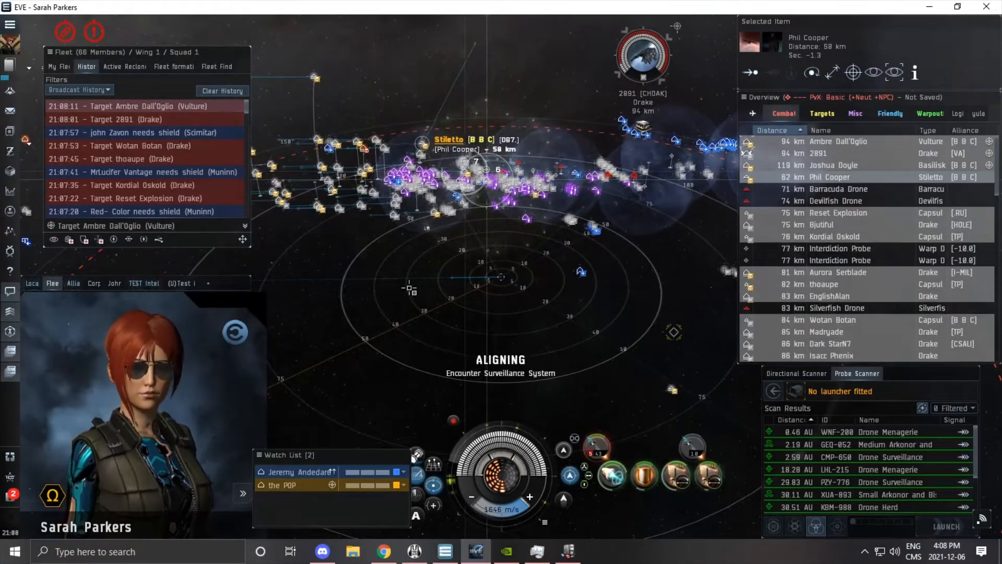
{"action": "left_click", "coordinate": [838, 153]}
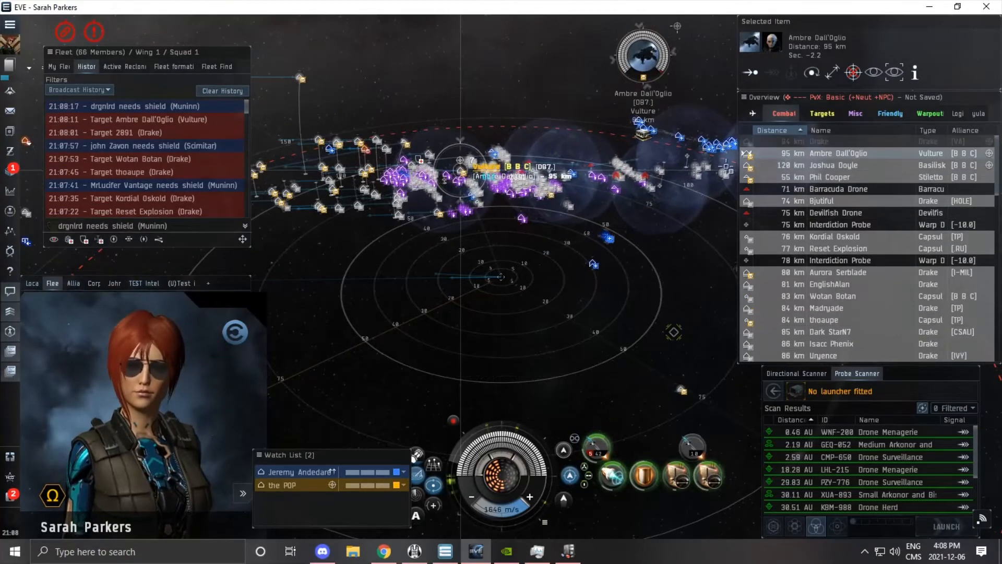
{"action": "left_click", "coordinate": [829, 177]}
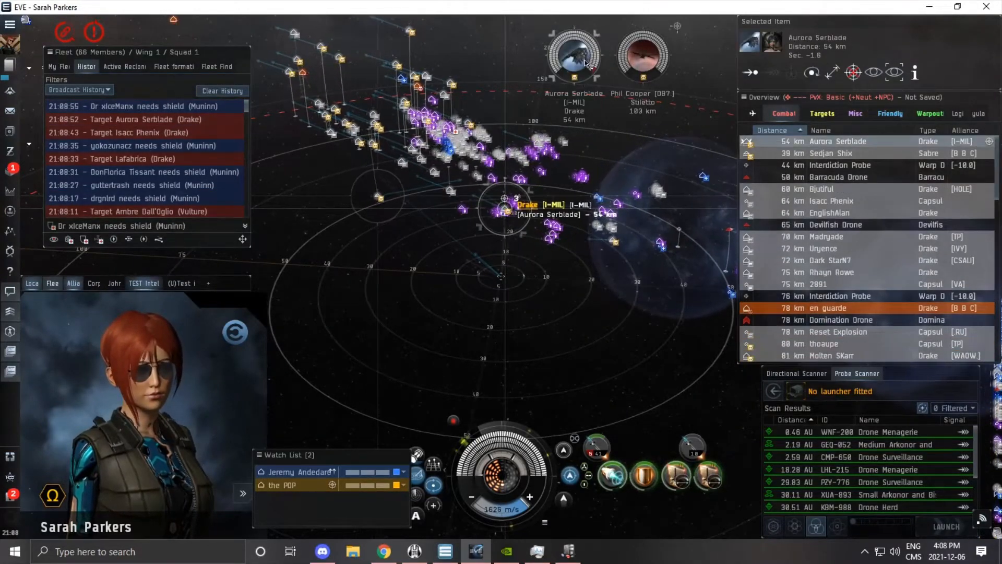
Lock the enemy Drake at 54 km and call another Drake as a fleet target
{"action": "left_click", "coordinate": [642, 55]}
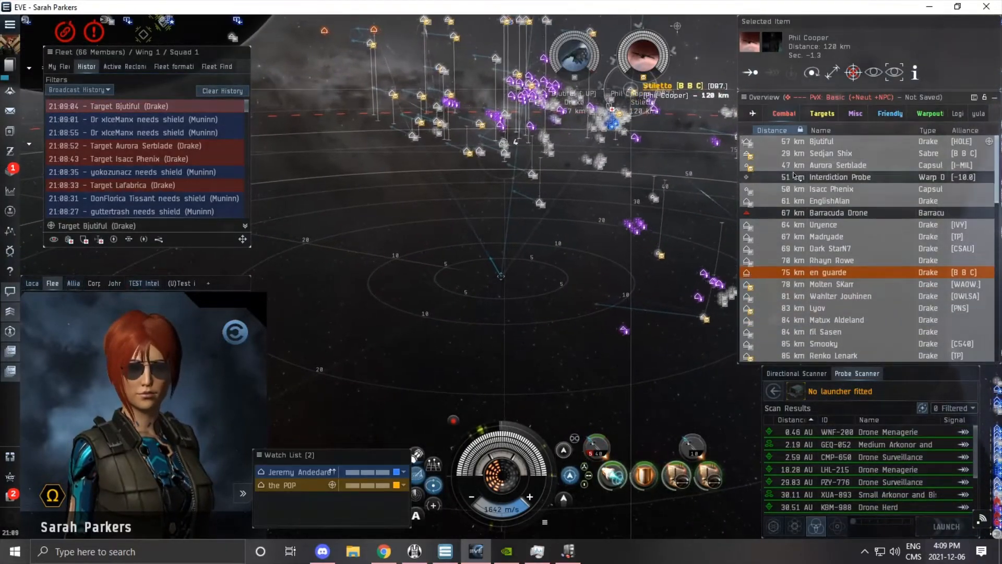
{"action": "left_click", "coordinate": [831, 152]}
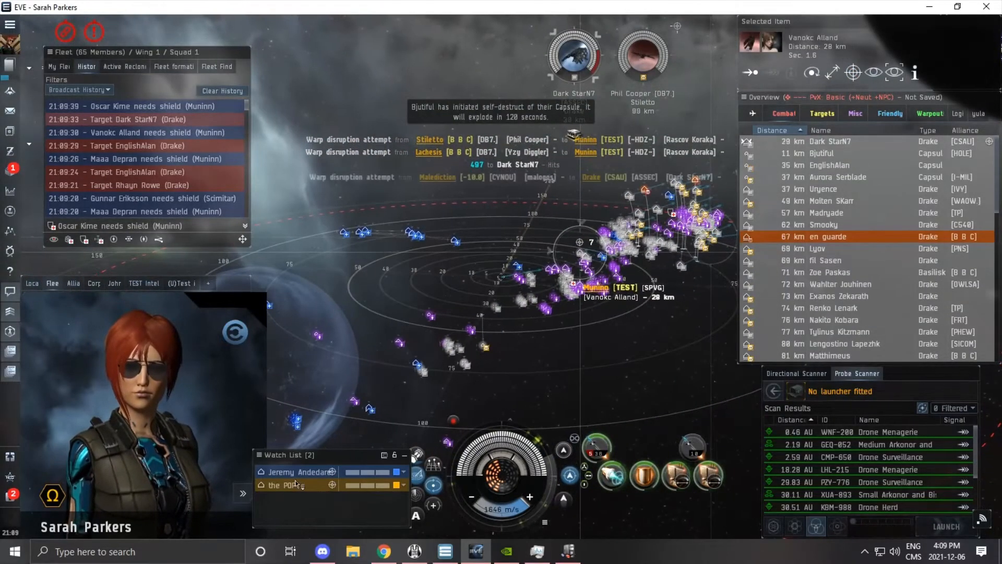
Keep the ship at 1,000 m range from the watch-listed fleet member
{"action": "right_click", "coordinate": [297, 472]}
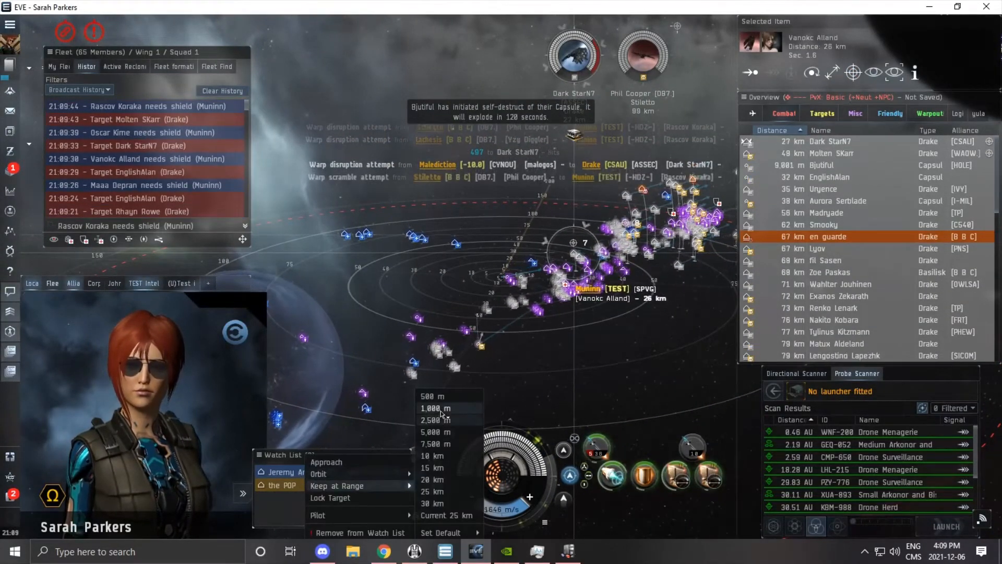
{"action": "left_click", "coordinate": [330, 497]}
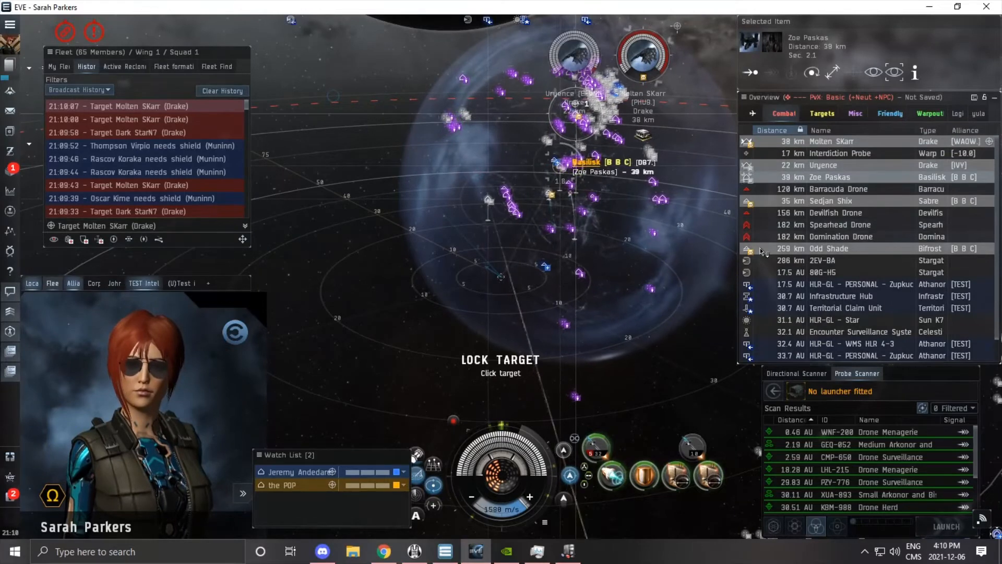
Broadcast the enemy Sabre as fleet target and select Zoe Paskas's Basilisk at 19 km
{"action": "left_click", "coordinate": [828, 248]}
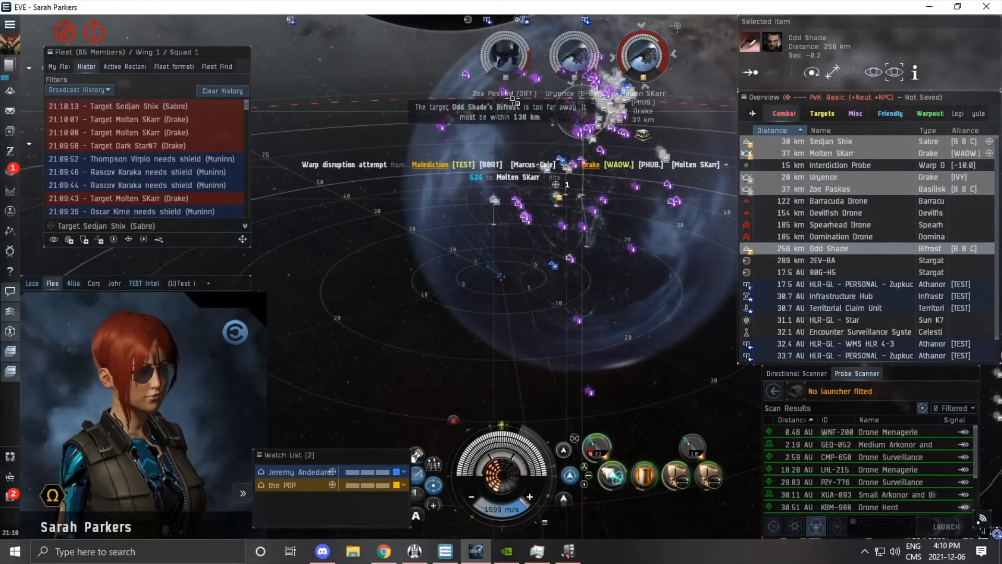
{"action": "left_click", "coordinate": [831, 141]}
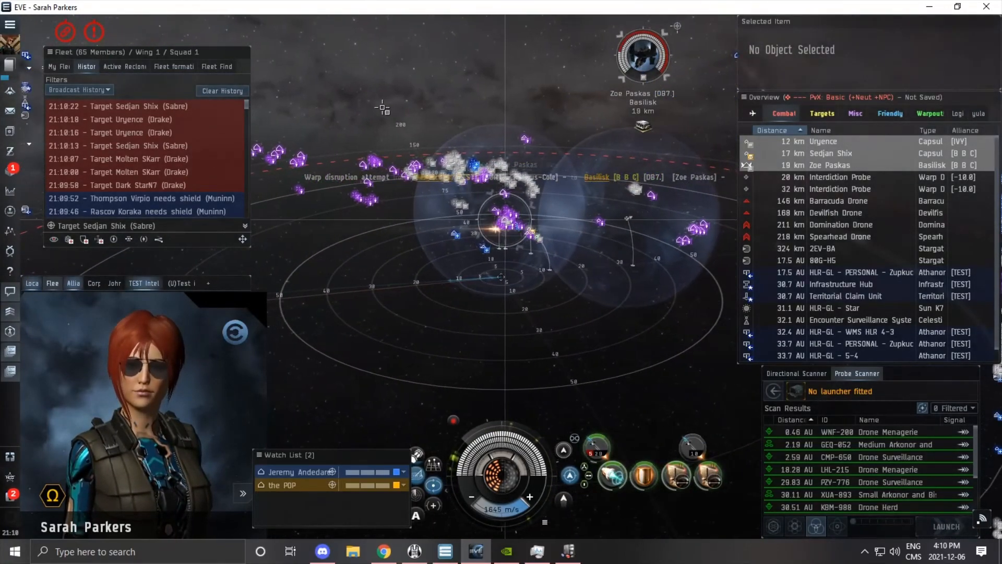
{"action": "left_click", "coordinate": [750, 72]}
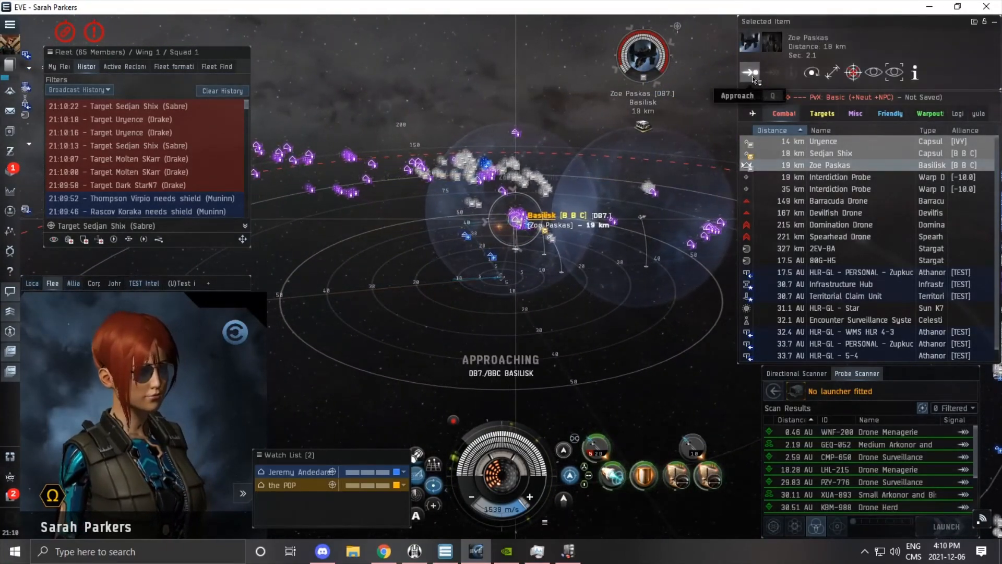